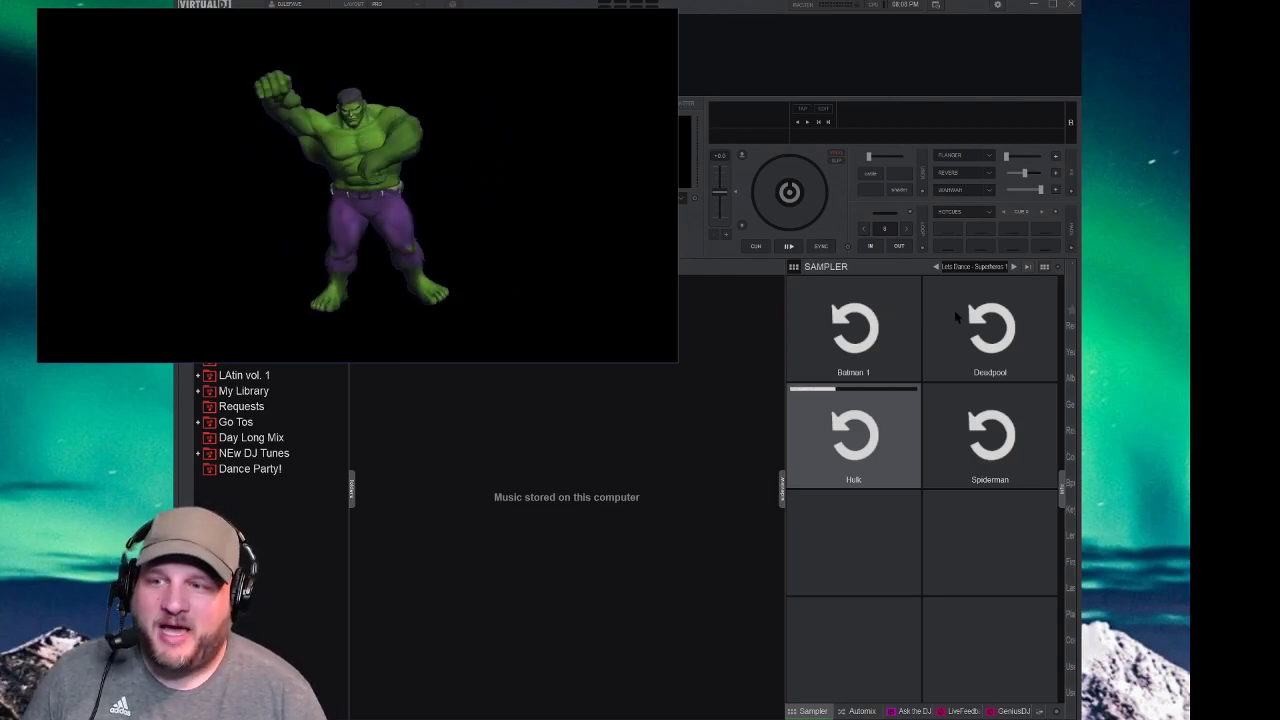
Step: Stop the Hulk clip, trigger the Deadpool sample, then trigger the next pad alongside it
left_click(852, 330)
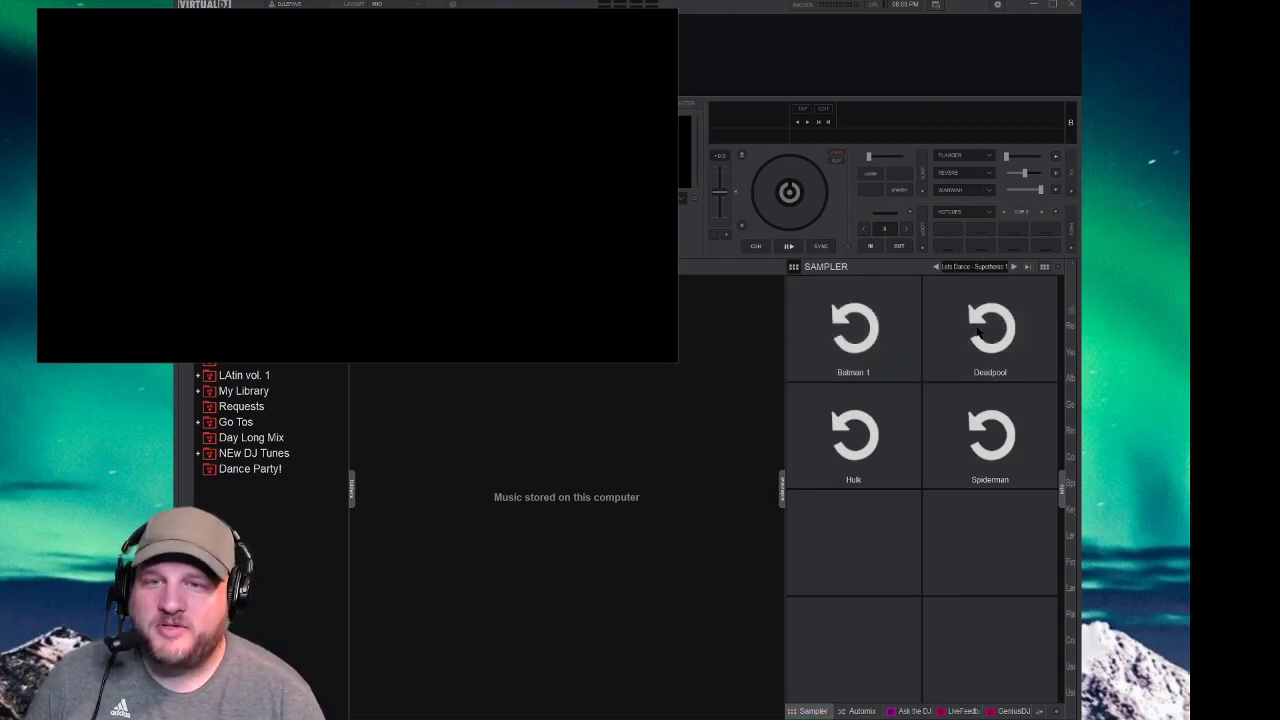
left_click(988, 328)
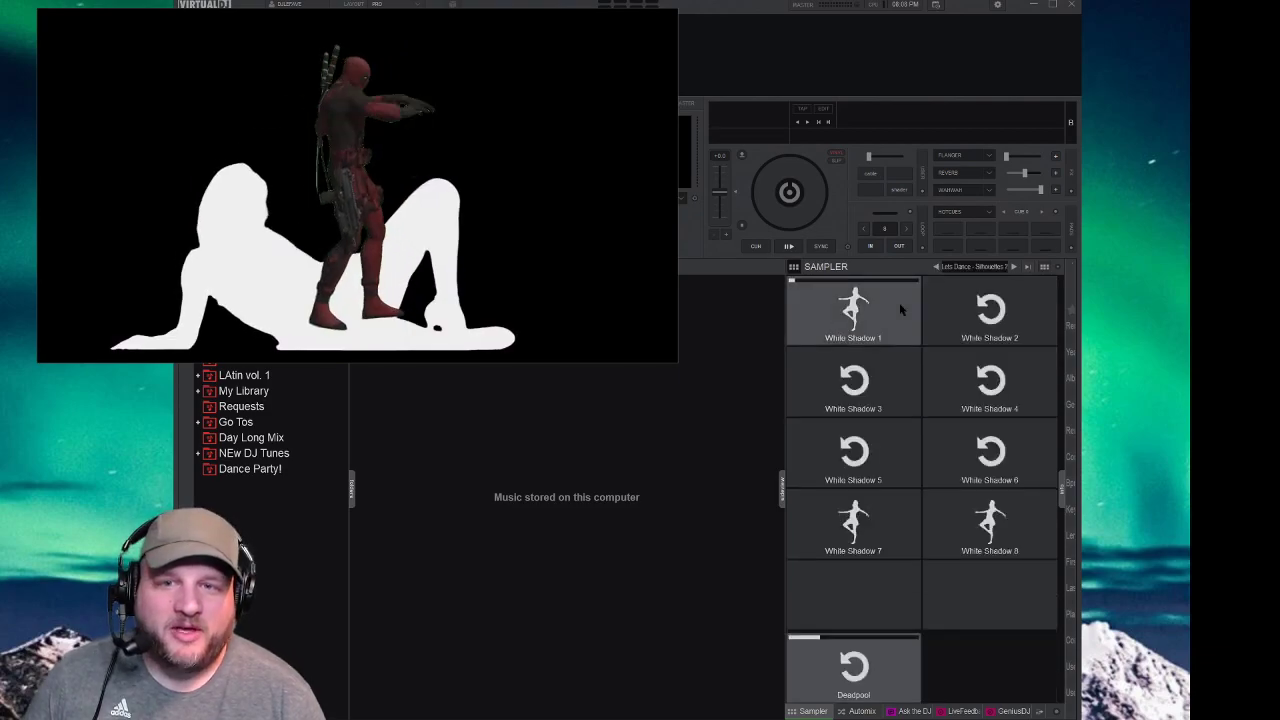
left_click(852, 310)
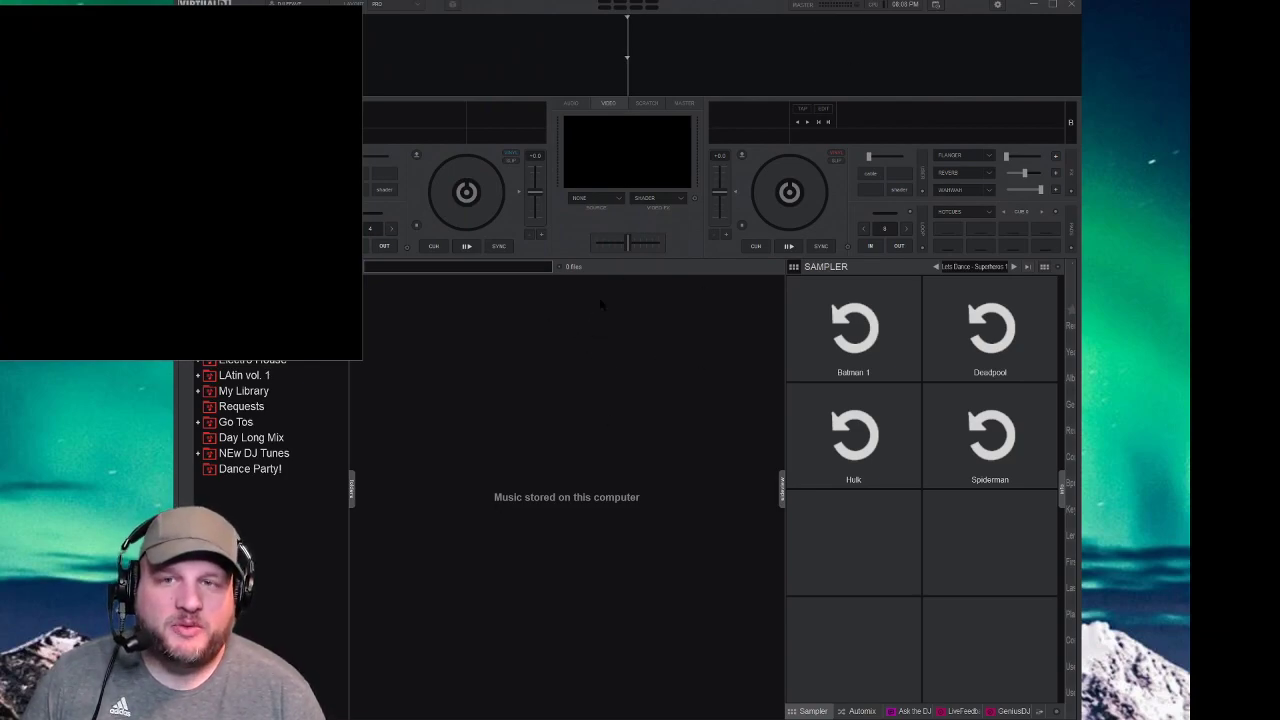
mouse_move(888, 356)
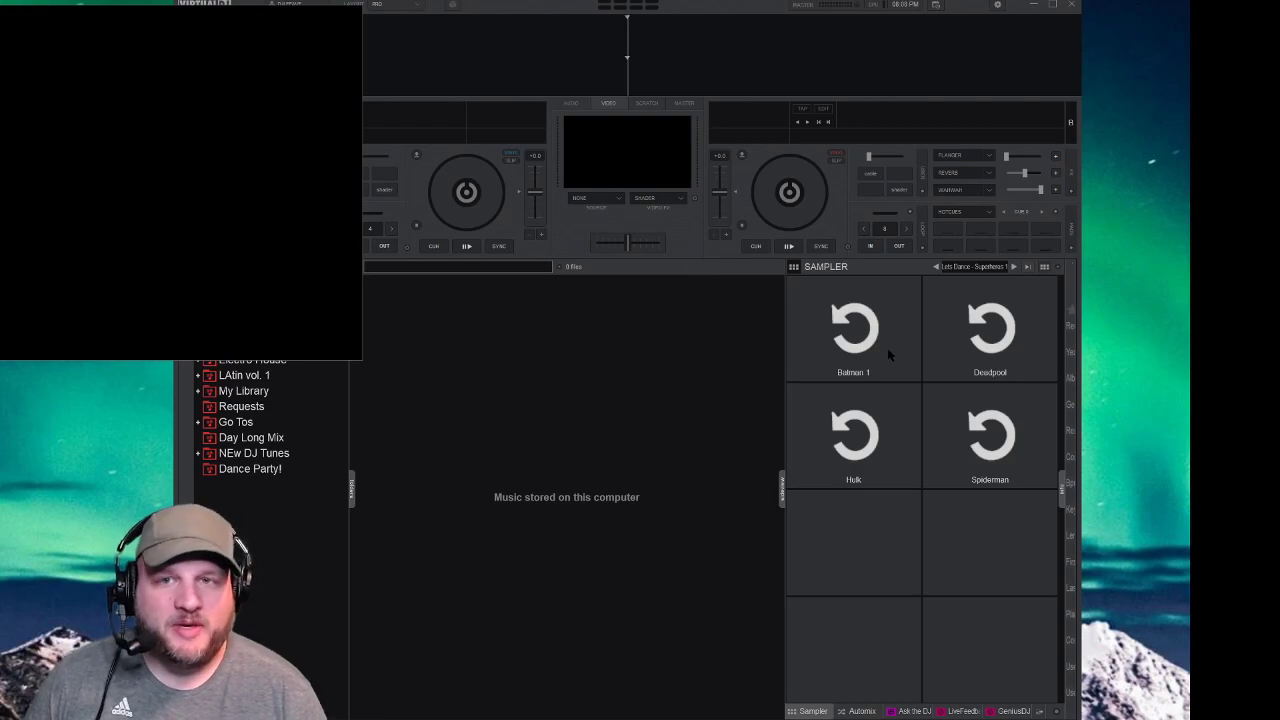
mouse_move(844, 320)
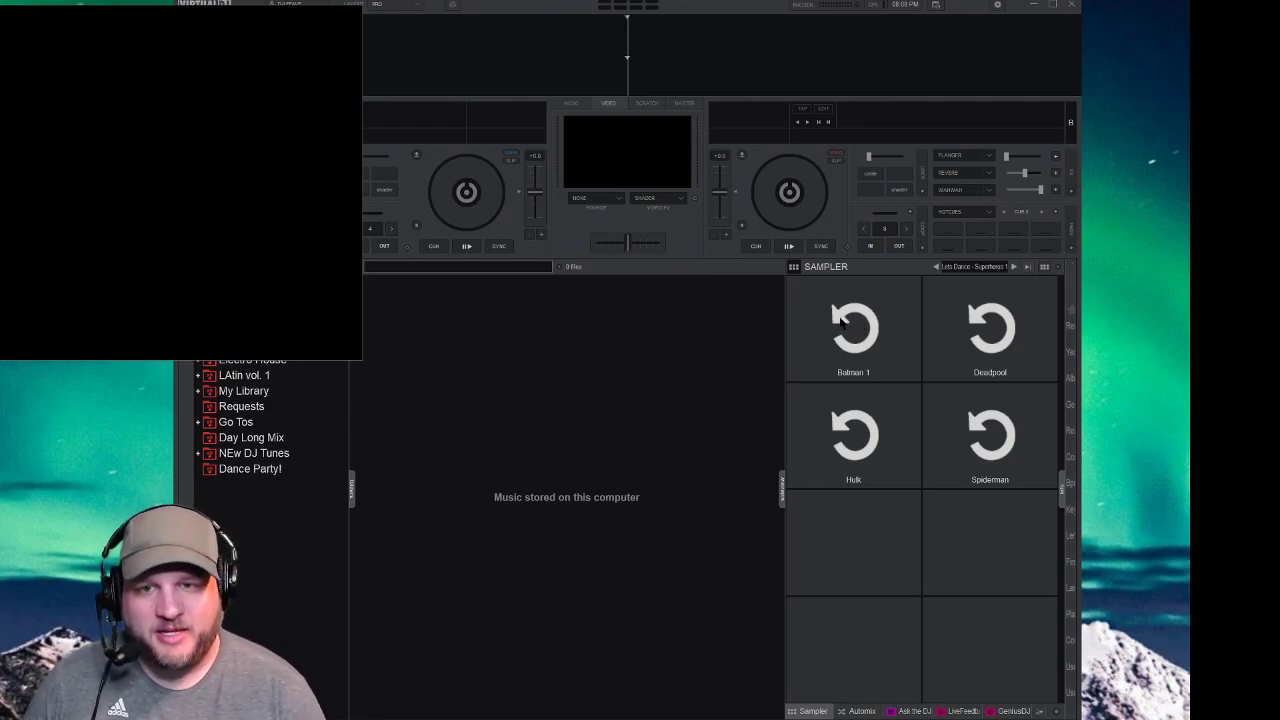
mouse_move(852, 324)
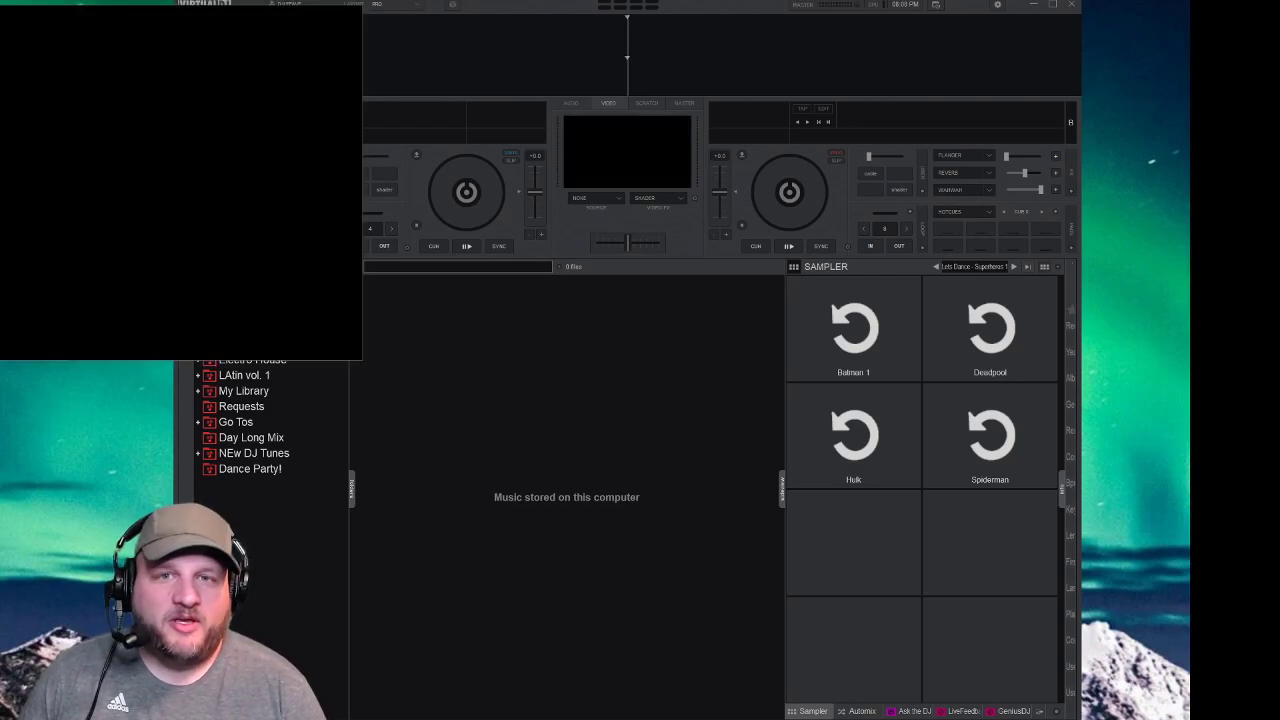
left_click(378, 4)
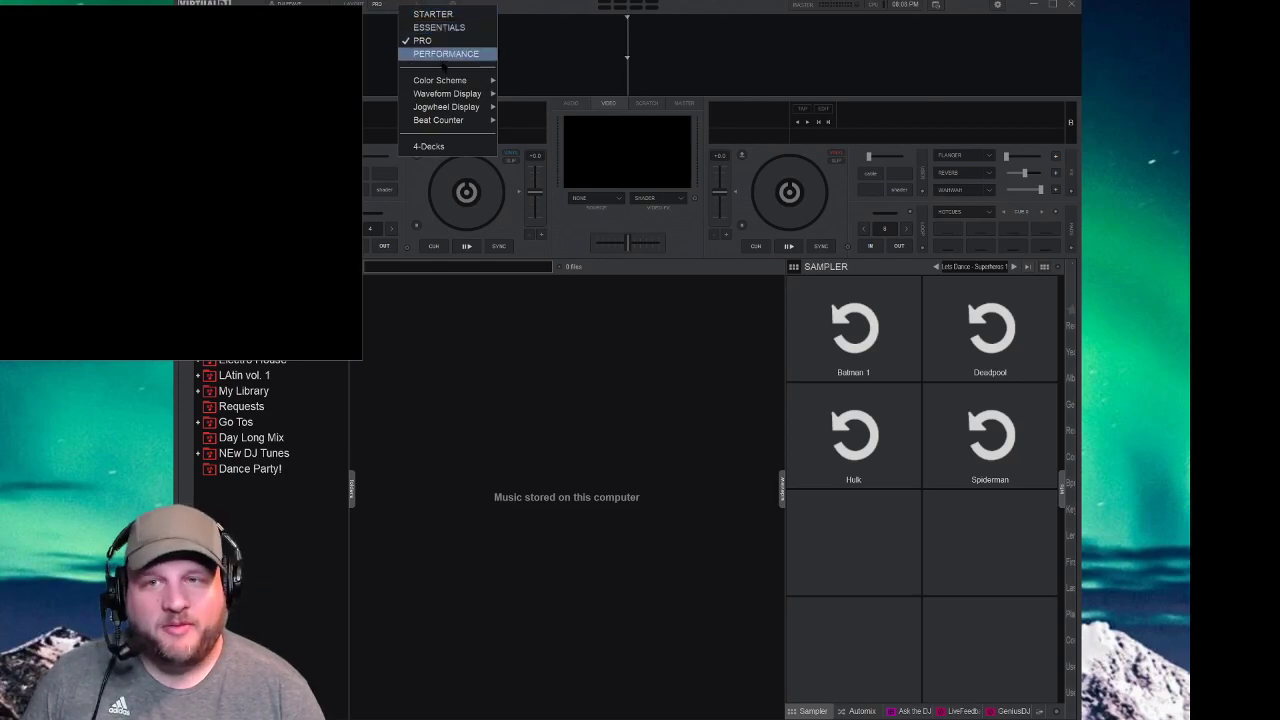
left_click(446, 52)
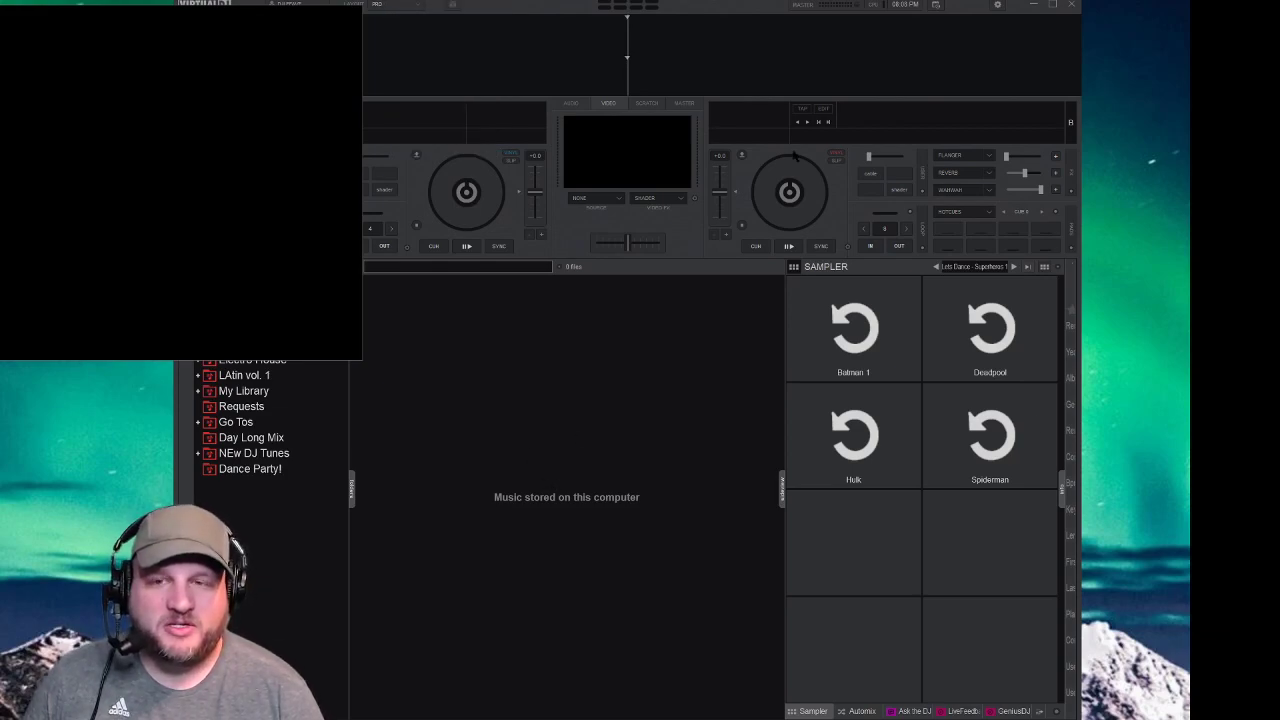
mouse_move(696, 224)
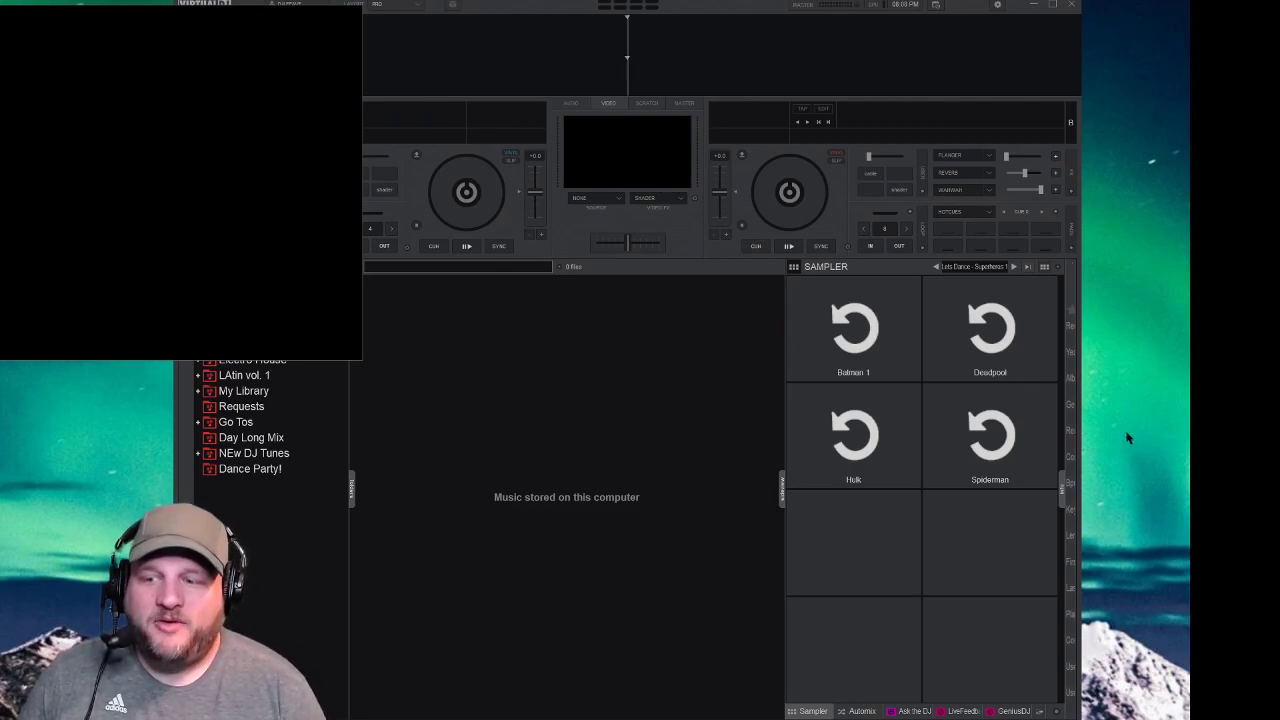
mouse_move(890, 318)
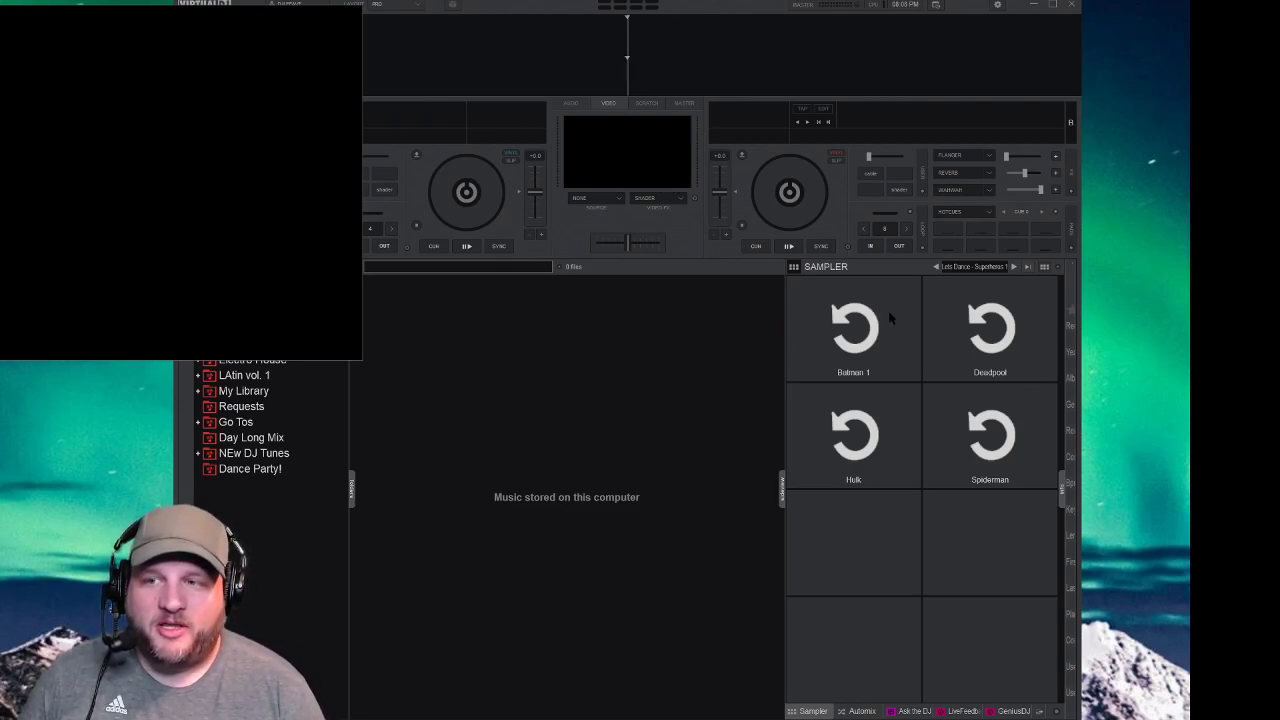
mouse_move(996, 8)
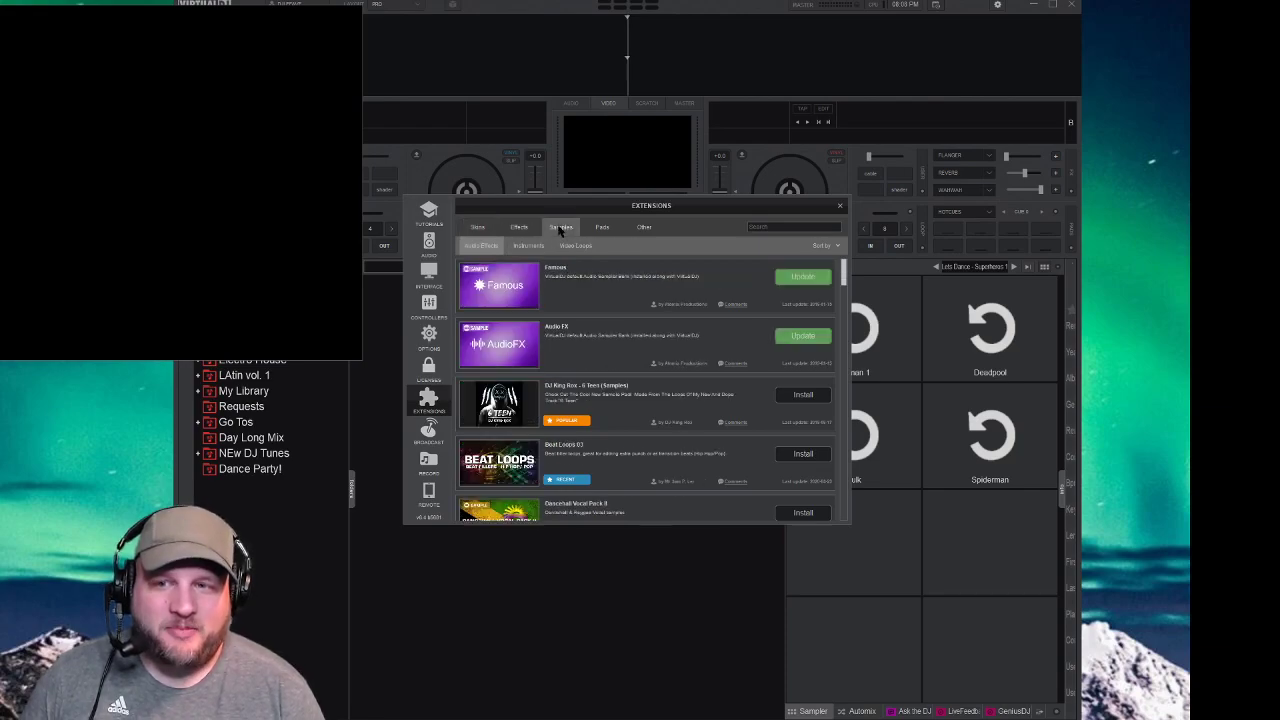
left_click(576, 246)
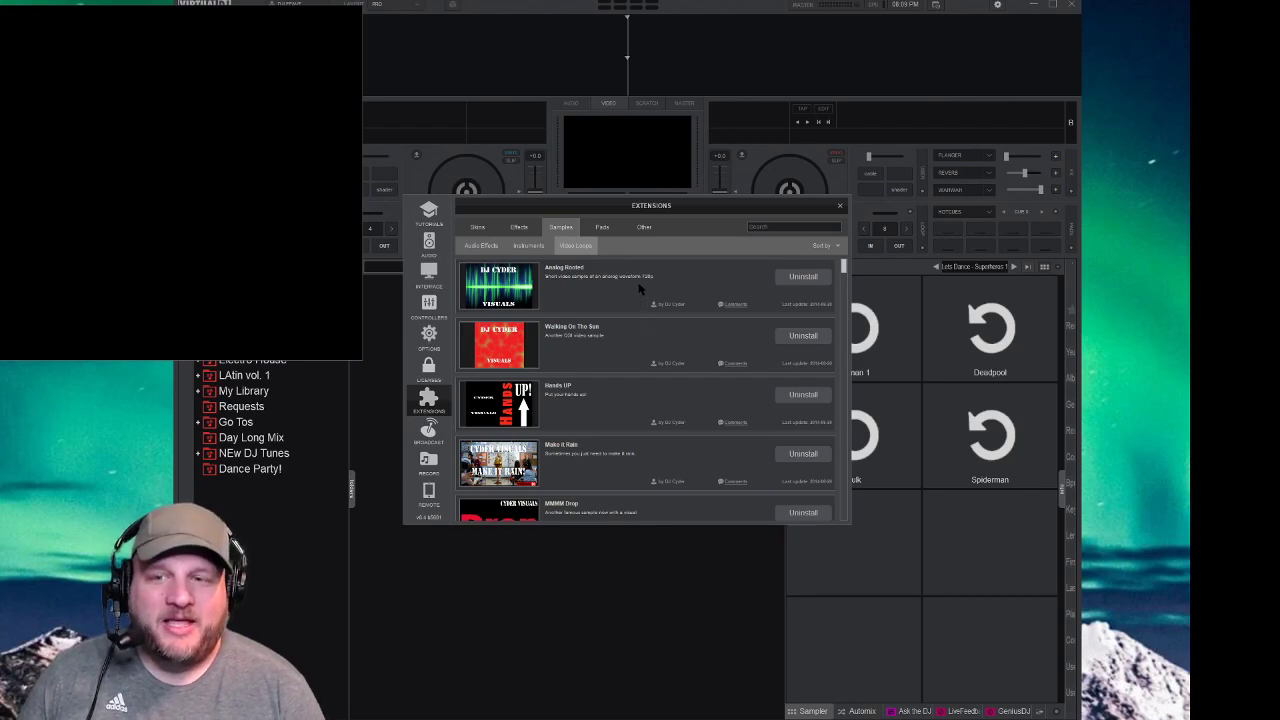
scroll("down", 3)
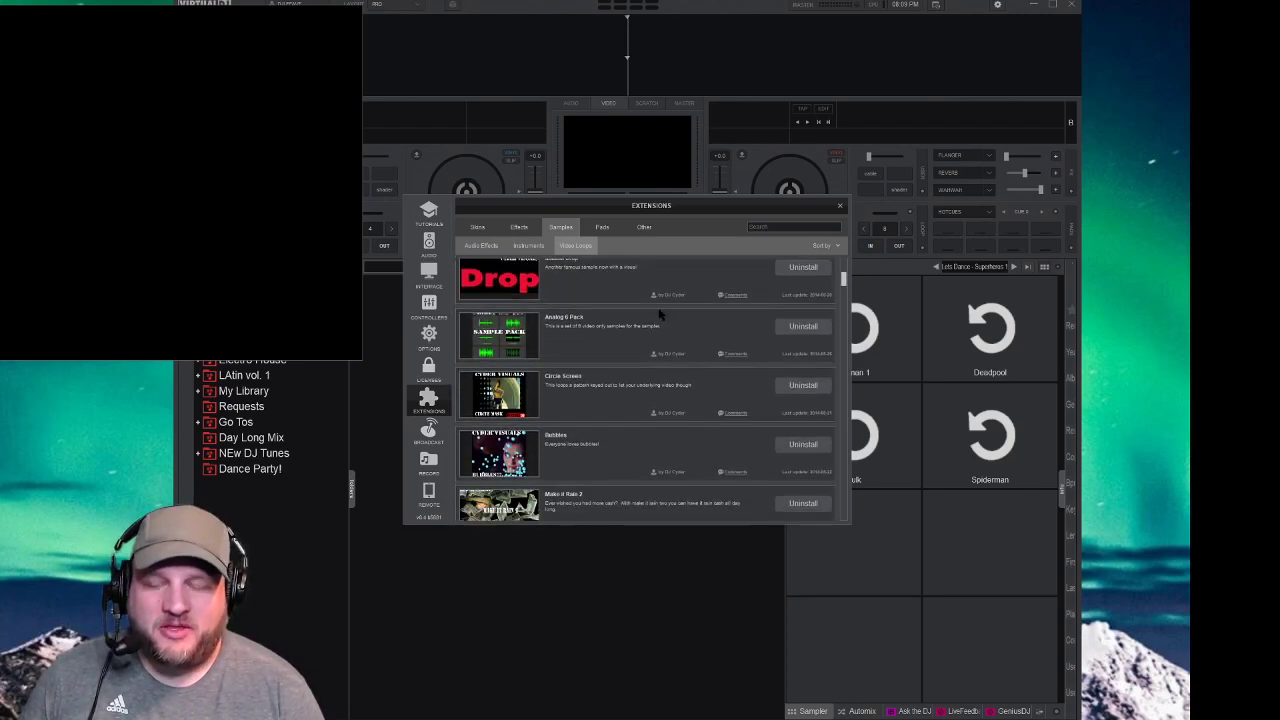
scroll("down", 3)
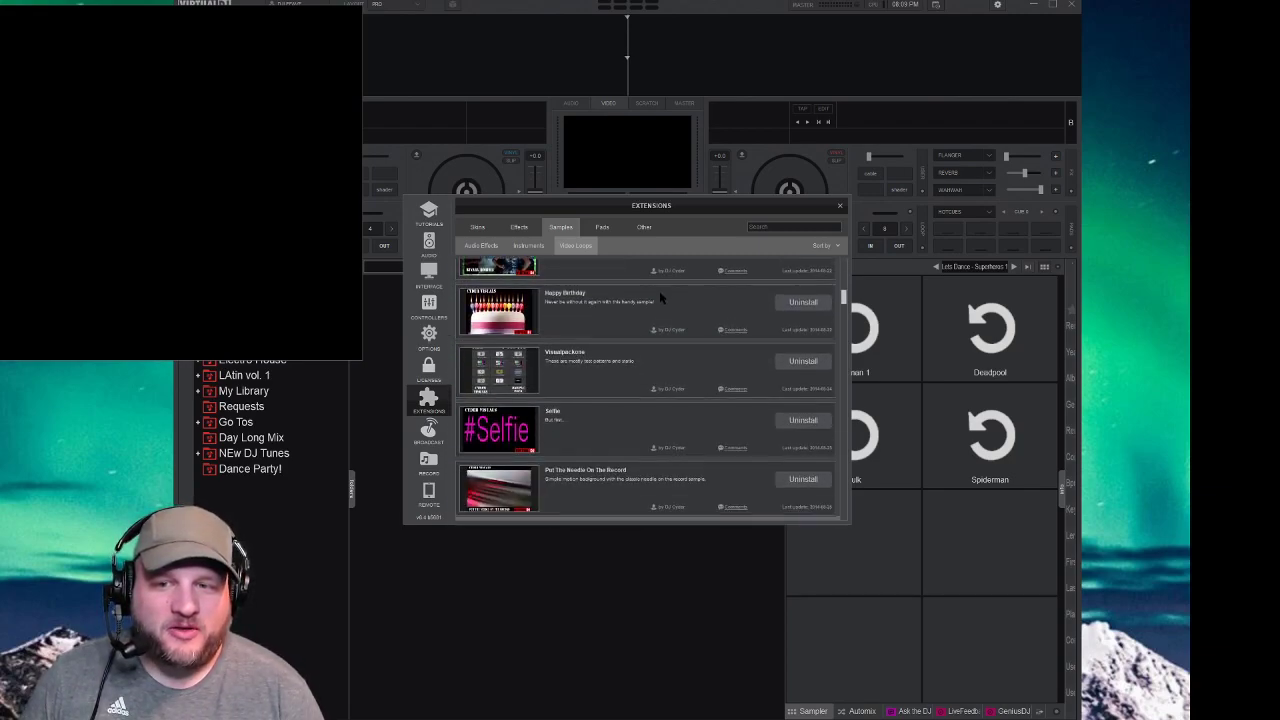
scroll("down", 3)
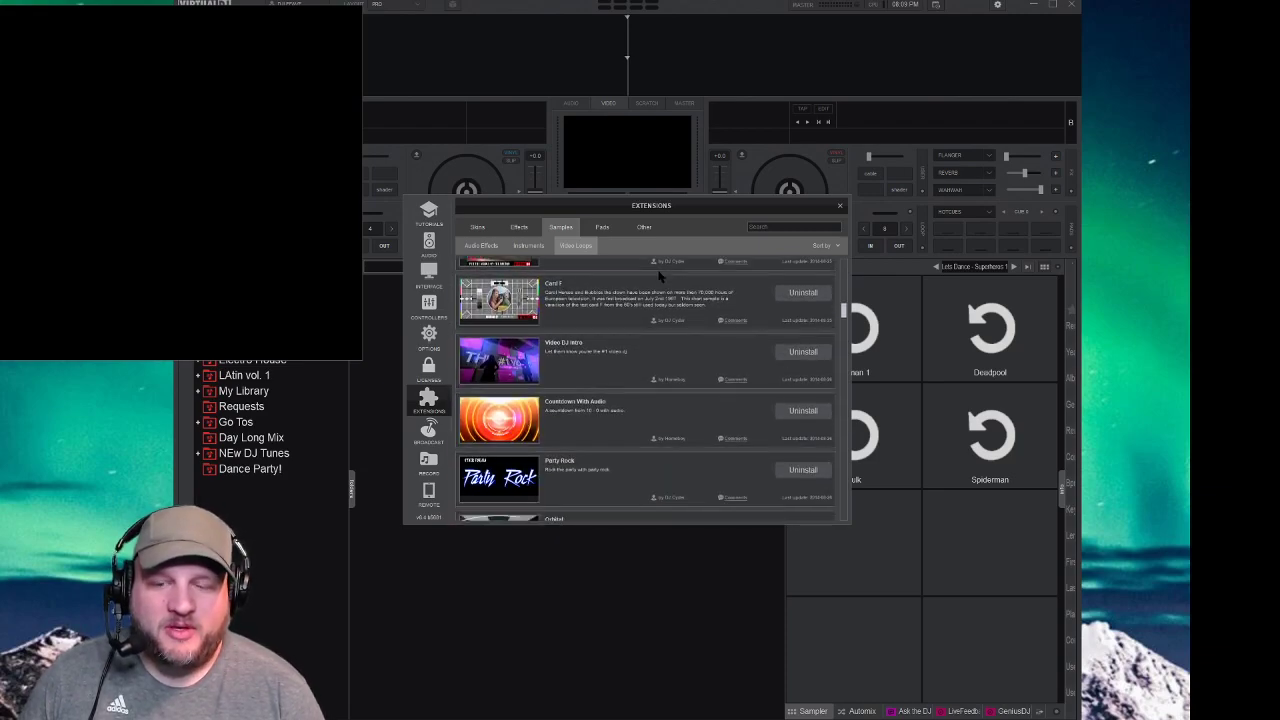
scroll("down", 3)
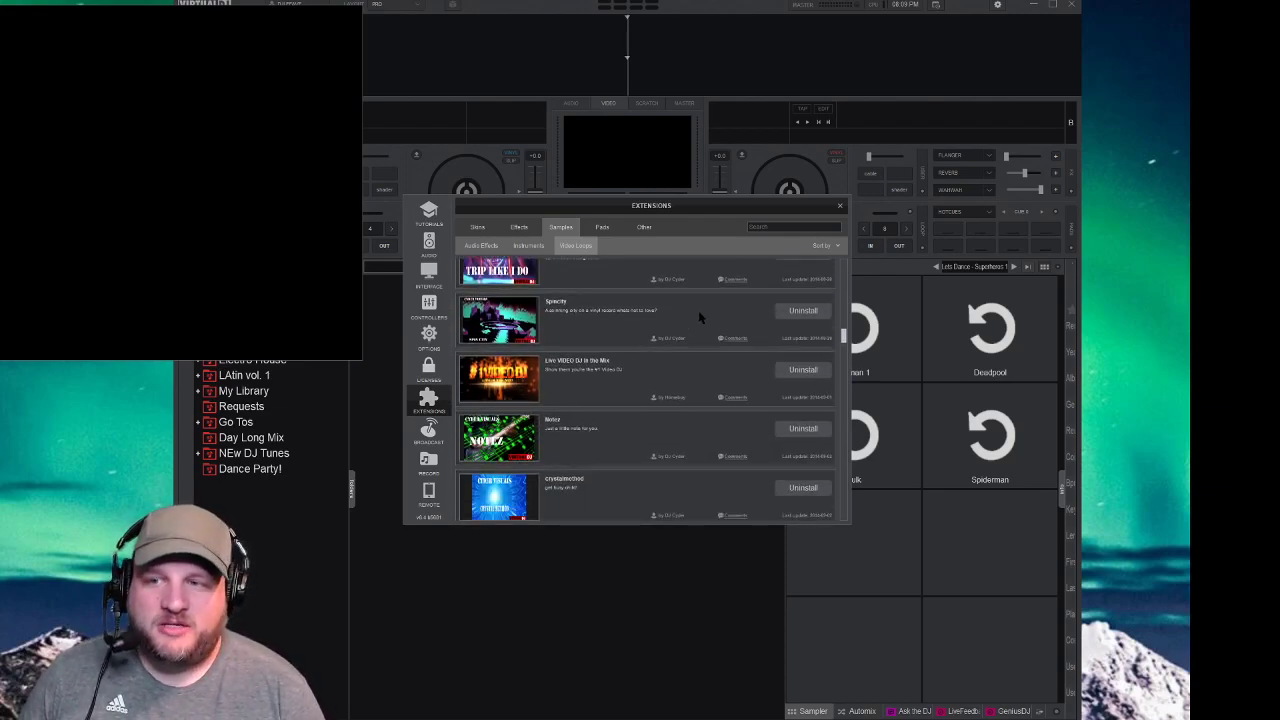
left_click(840, 204)
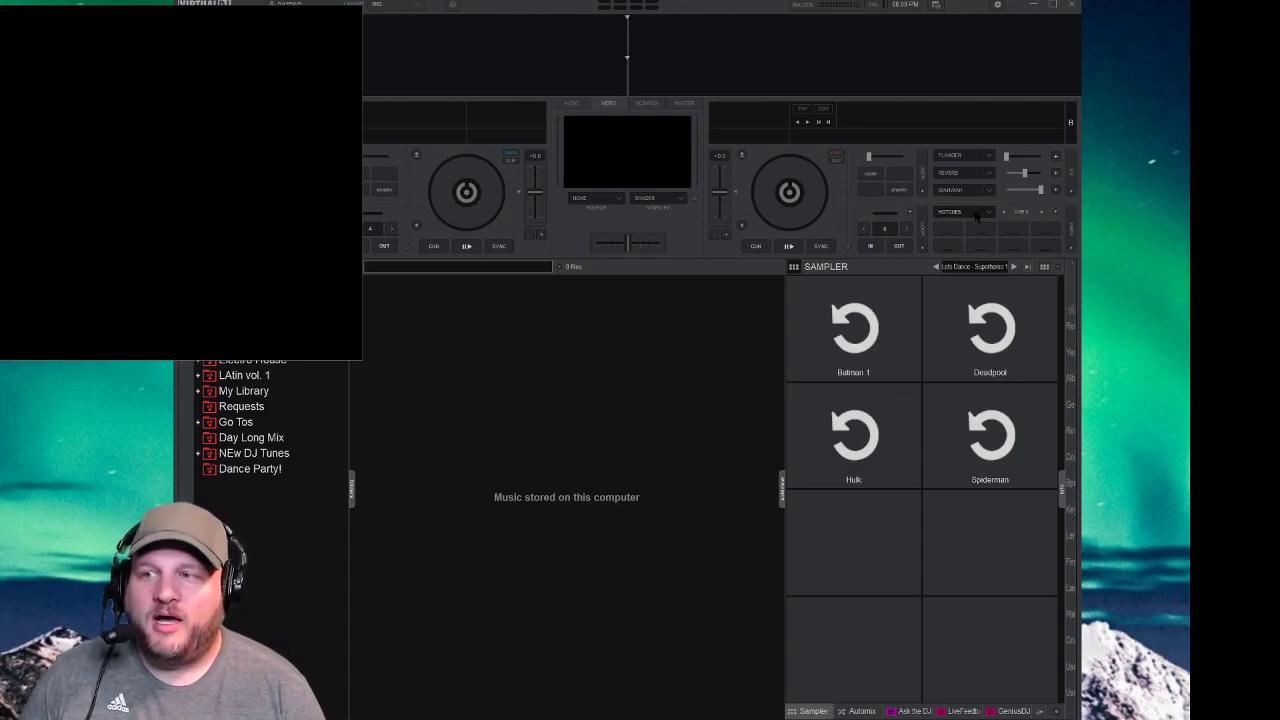
left_click(962, 212)
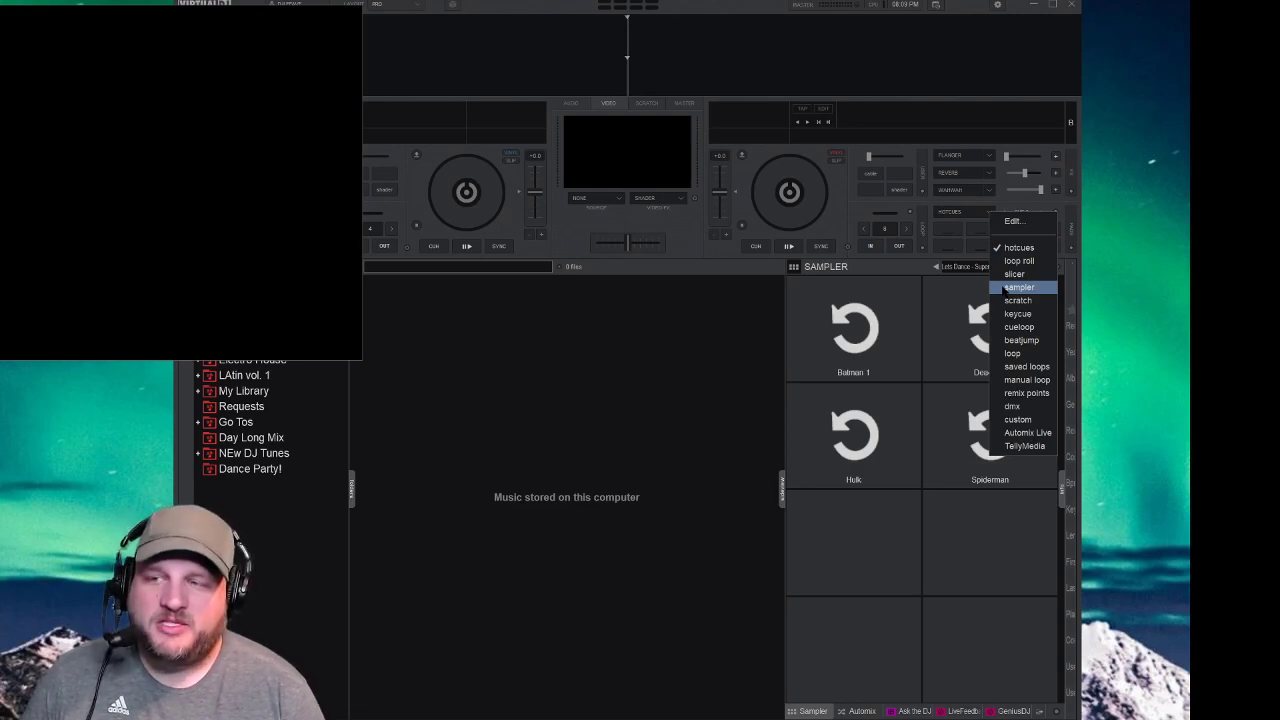
mouse_move(944, 292)
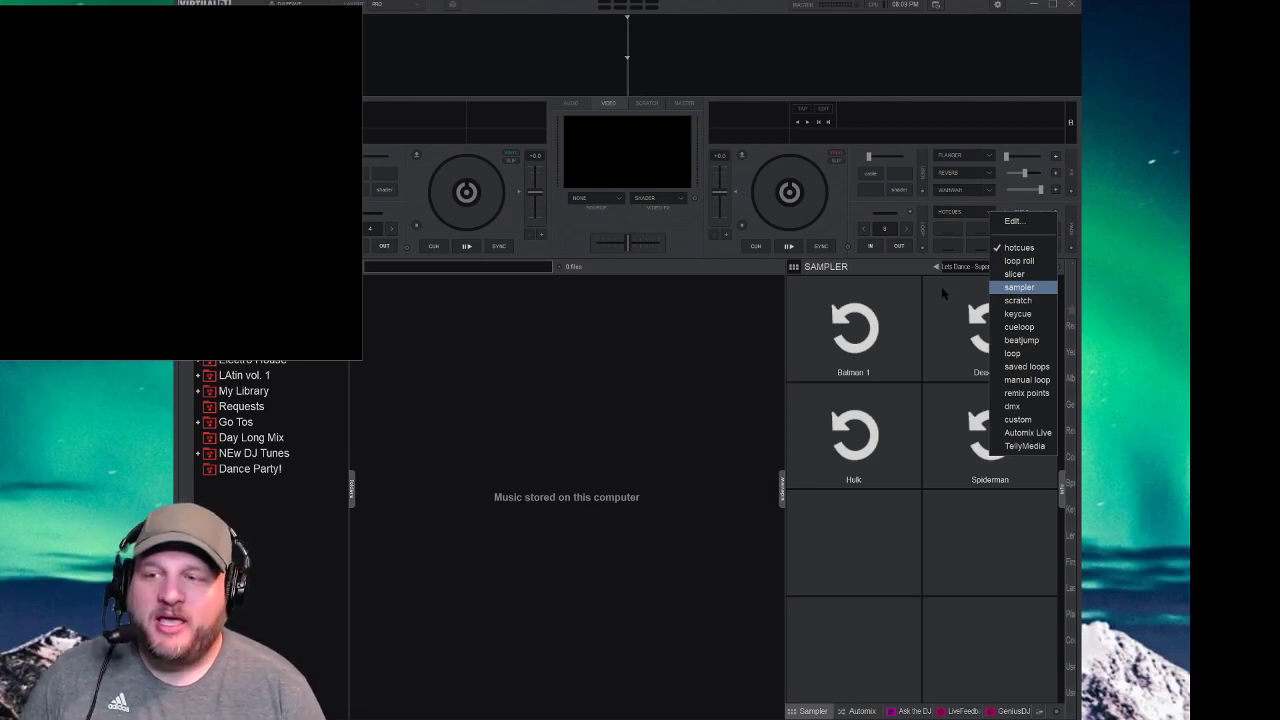
left_click(1020, 288)
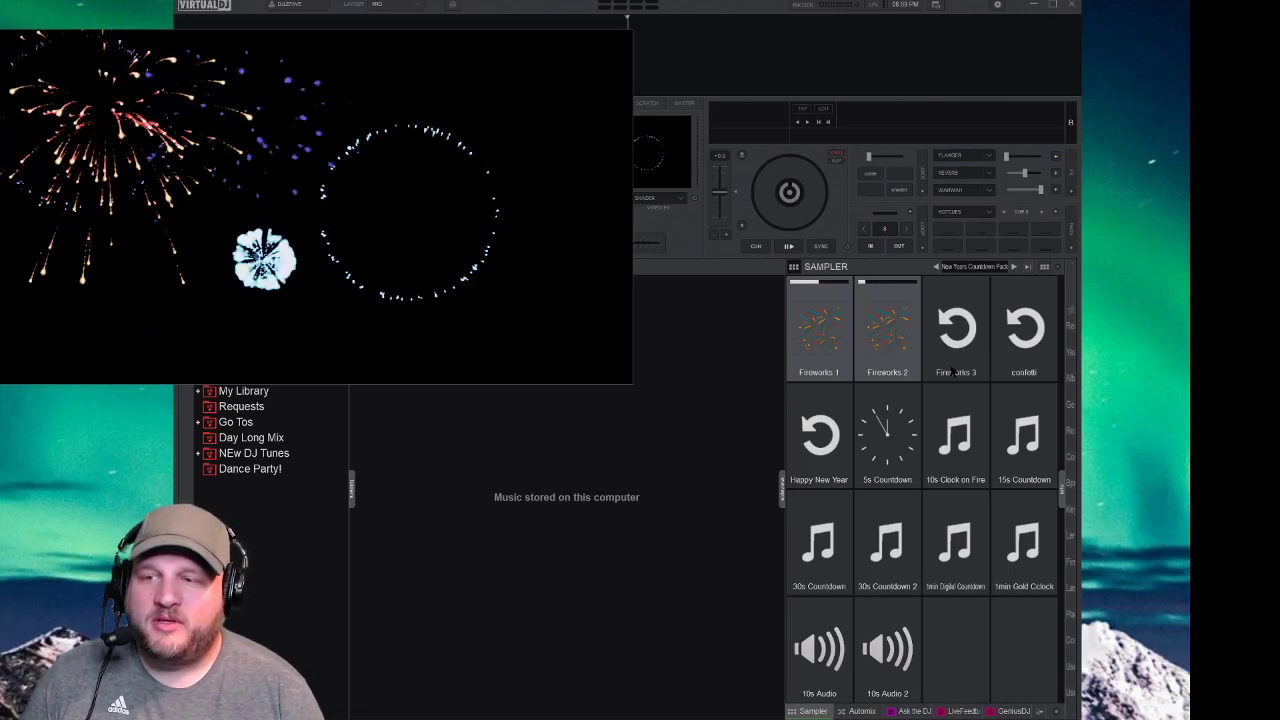
Step: Trigger the Fireworks pad so the fireworks clip plays on the video screen
left_click(956, 330)
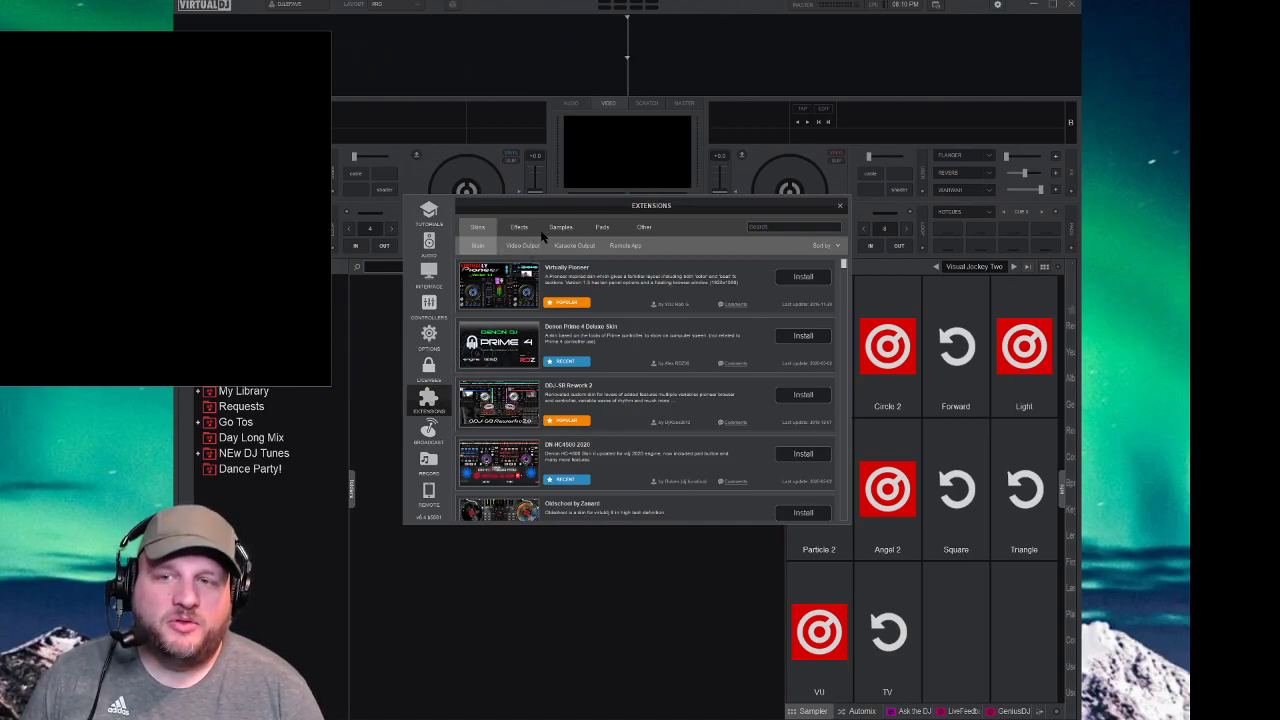
Step: Show the Video Loops list of downloadable sample packs in the Extensions catalogue
left_click(560, 228)
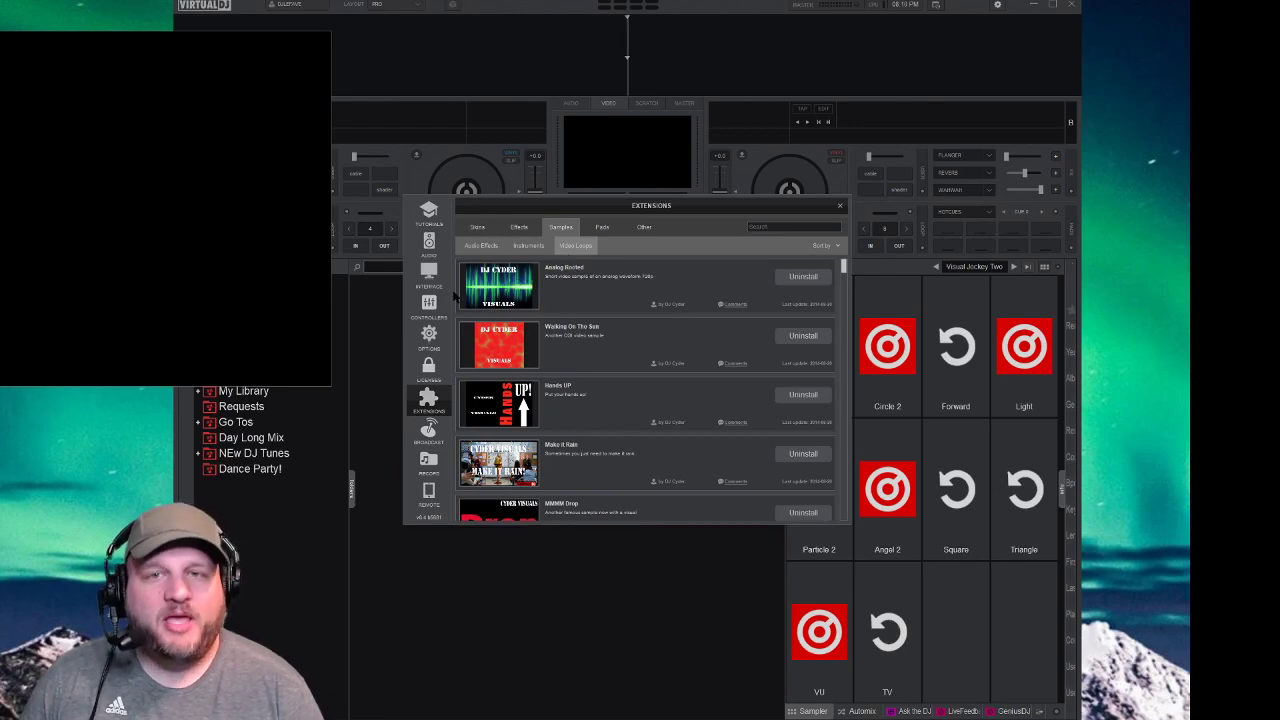
mouse_move(544, 244)
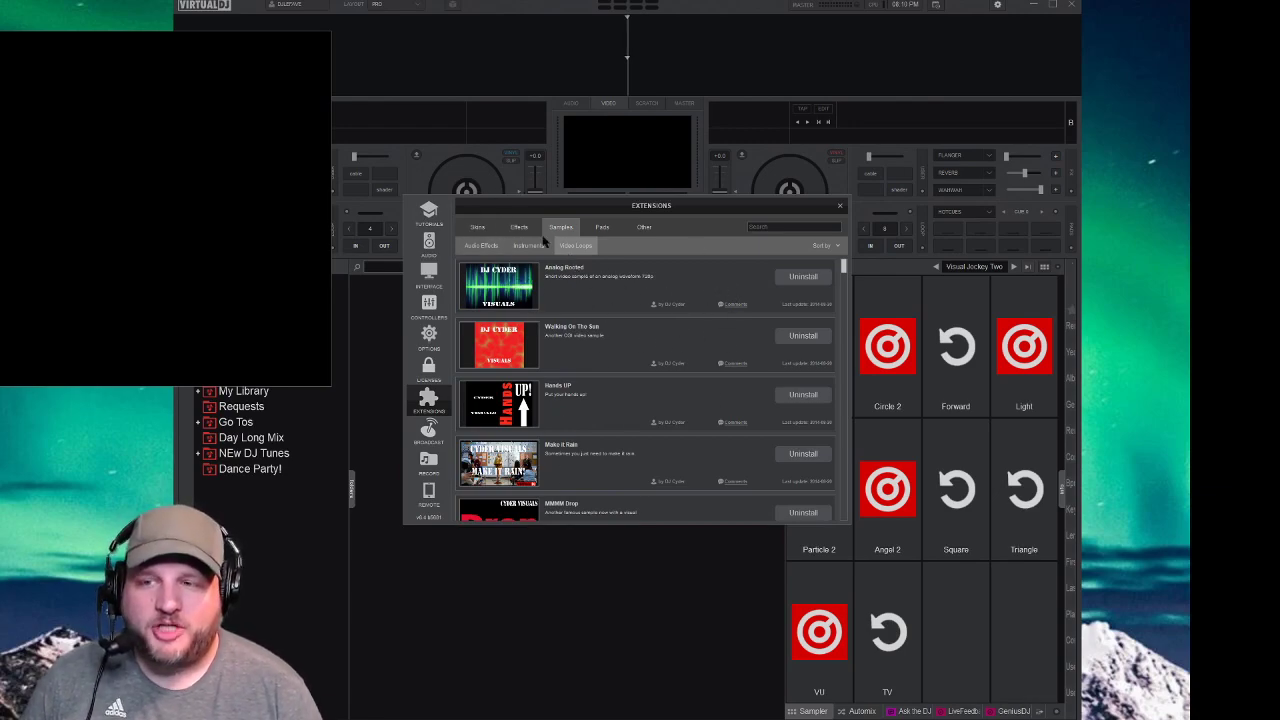